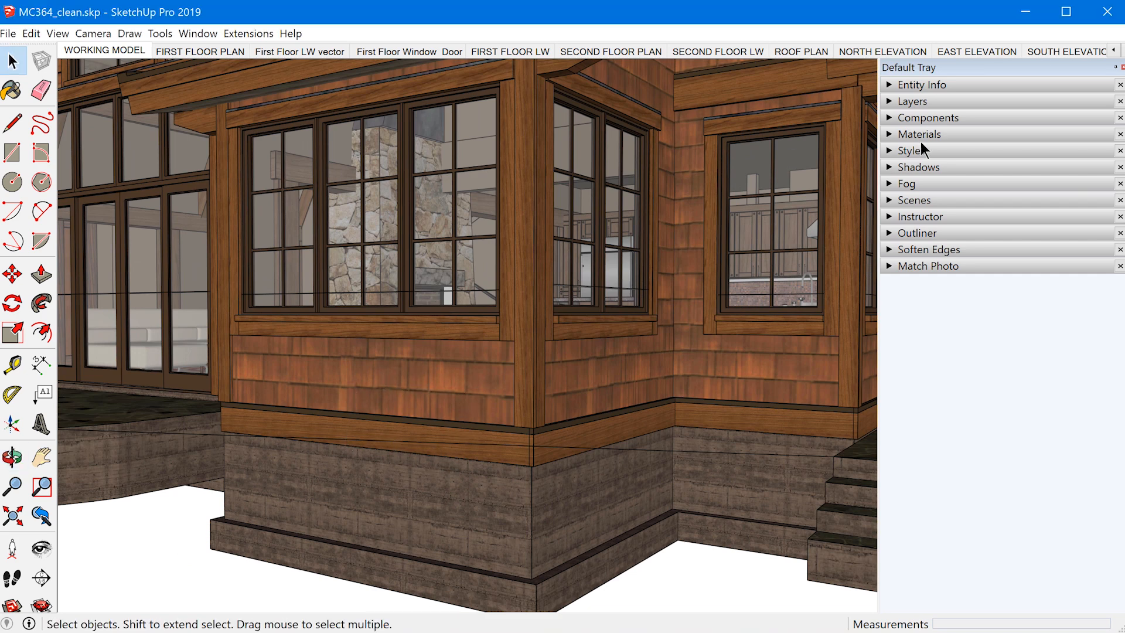
Show the Roofing_Shingles_Wood_Dark material's texture settings in the Materials tray
click(920, 134)
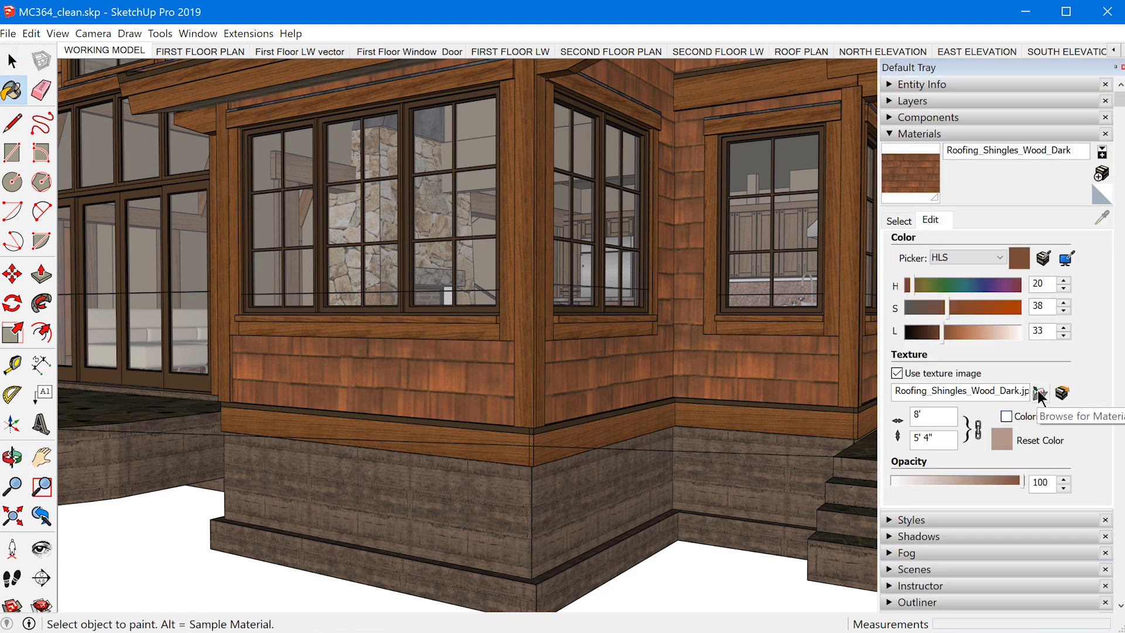
double_click(932, 391)
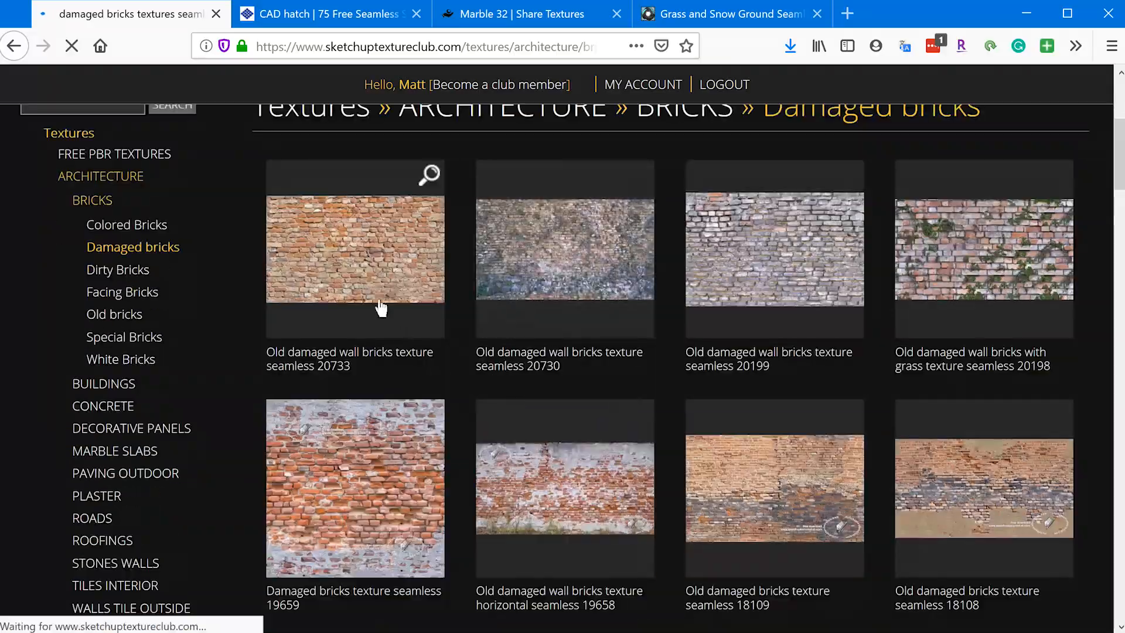
Browse sketchuptextureclub.com's damaged bricks textures and reach an old damaged wall bricks texture
scroll(down, 3)
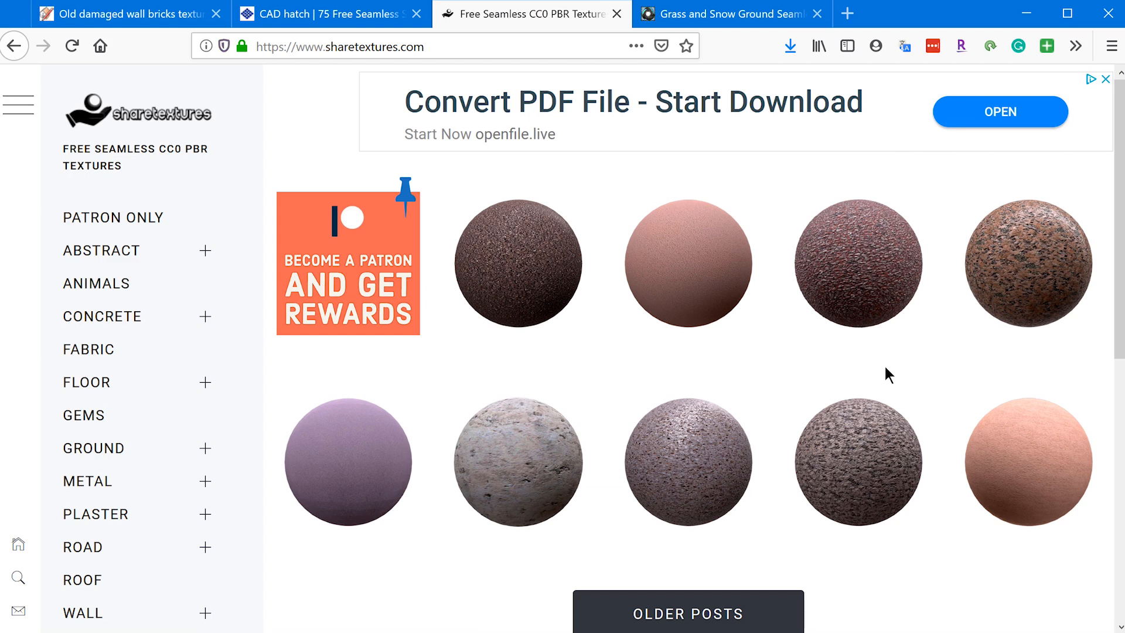
click(725, 13)
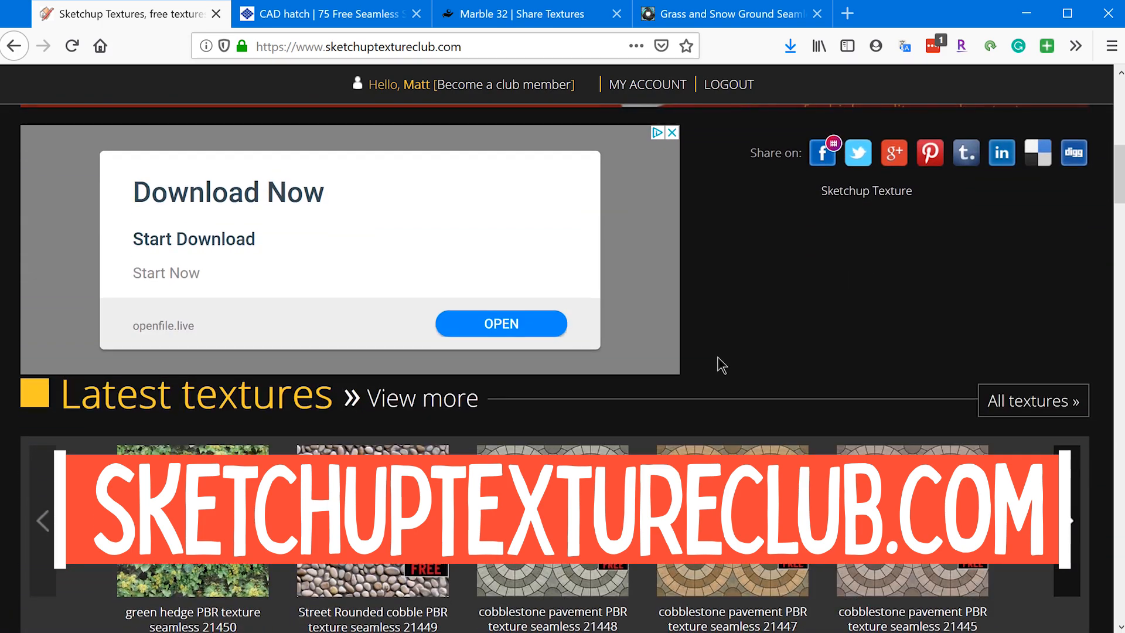
scroll(down, 3)
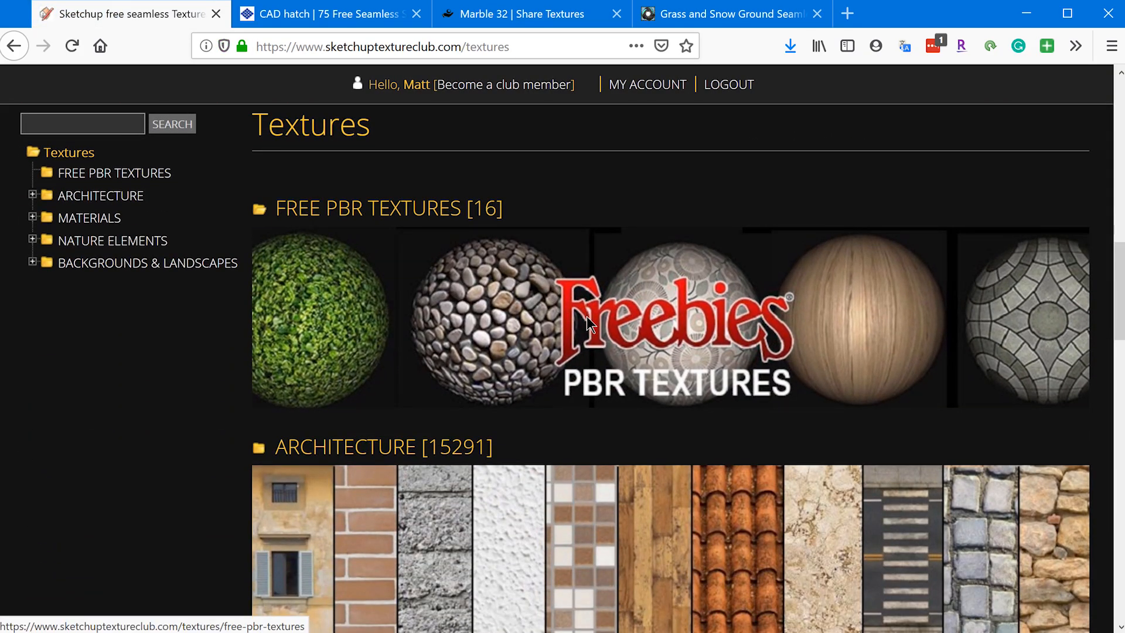
click(100, 195)
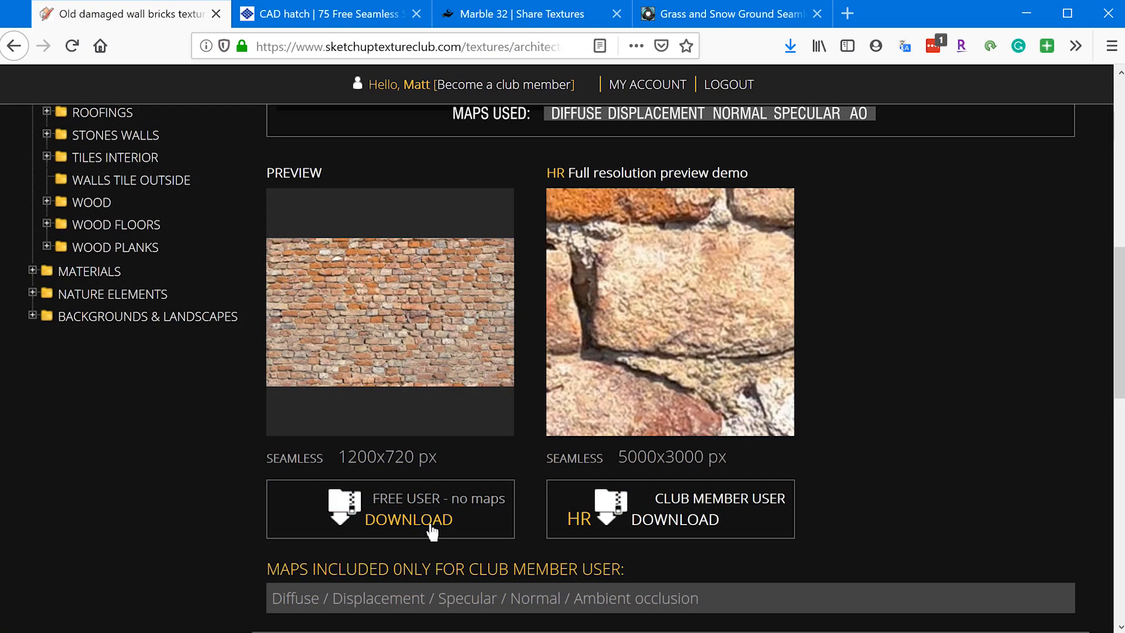
Download the free version of the brick texture, then move to the CADhatch stone textures page
click(408, 508)
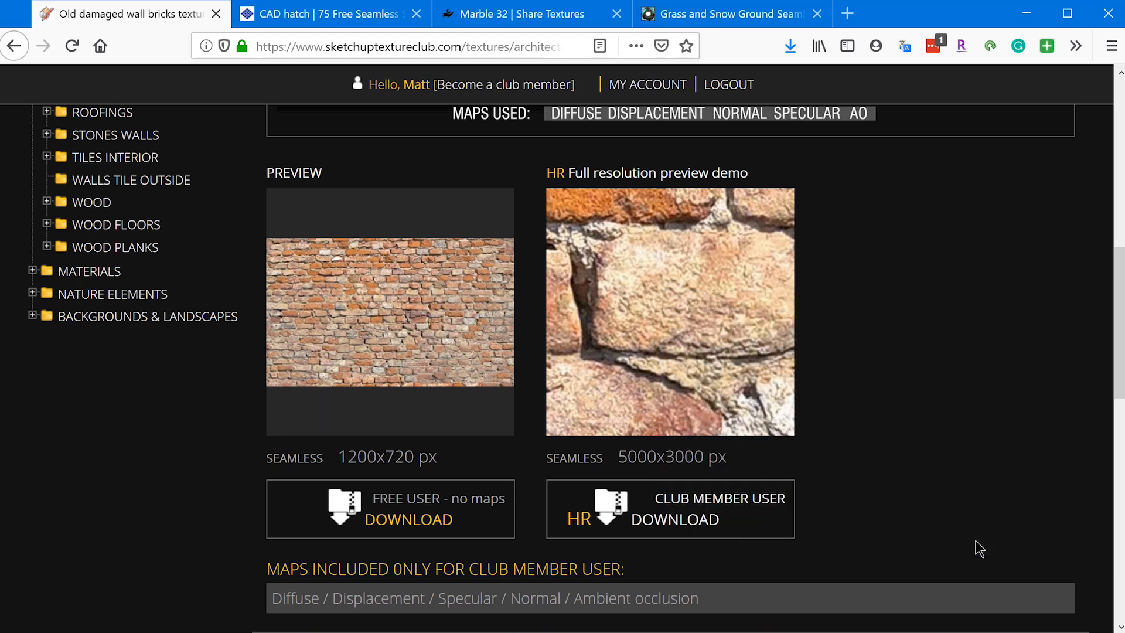
click(322, 13)
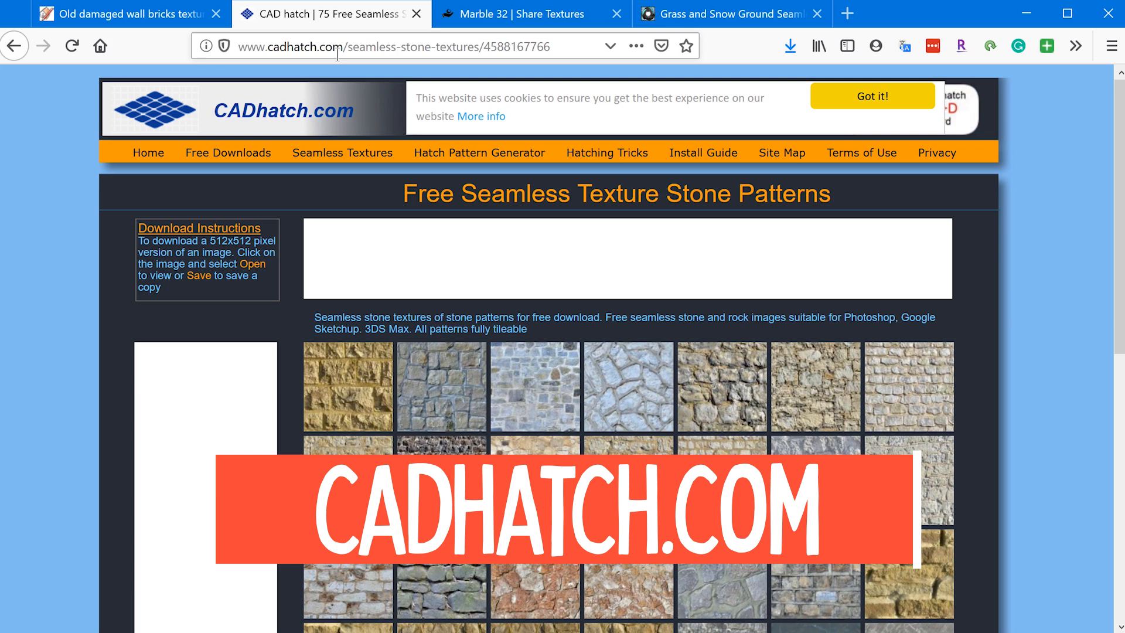
Save the Stone-0233 seamless stone image from cadhatch.com to the computer
scroll(down, 3)
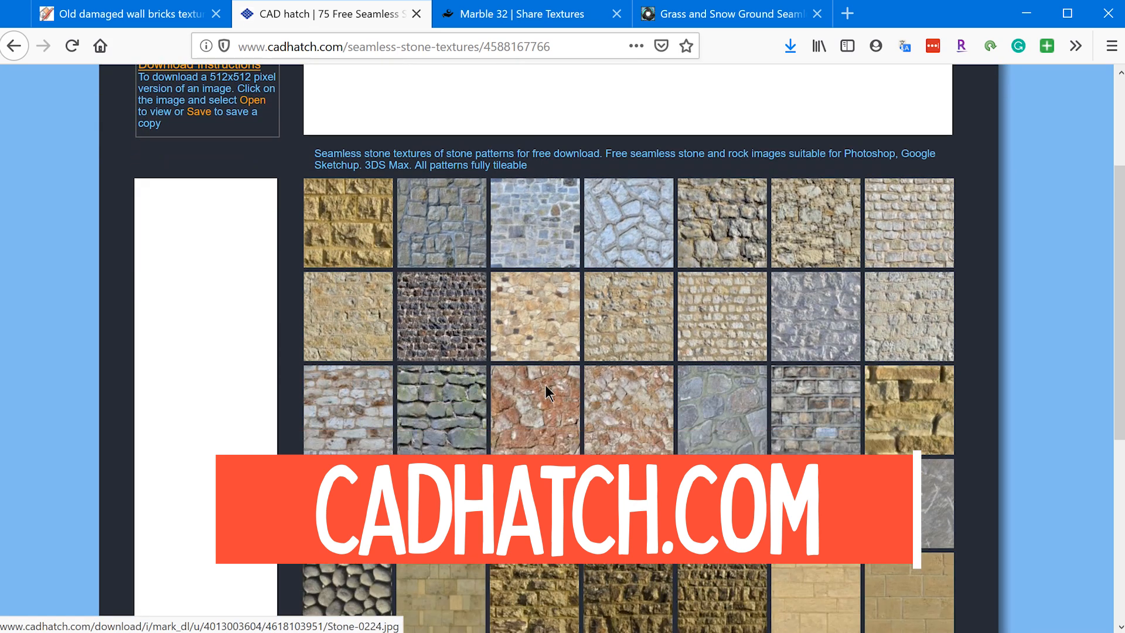
scroll(down, 3)
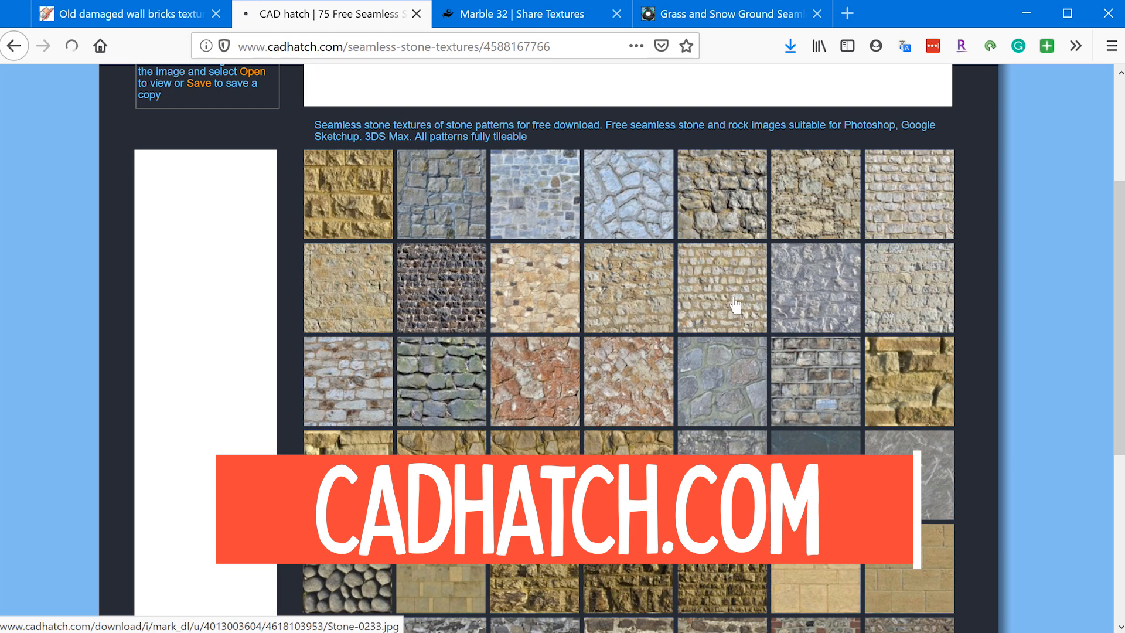
click(721, 287)
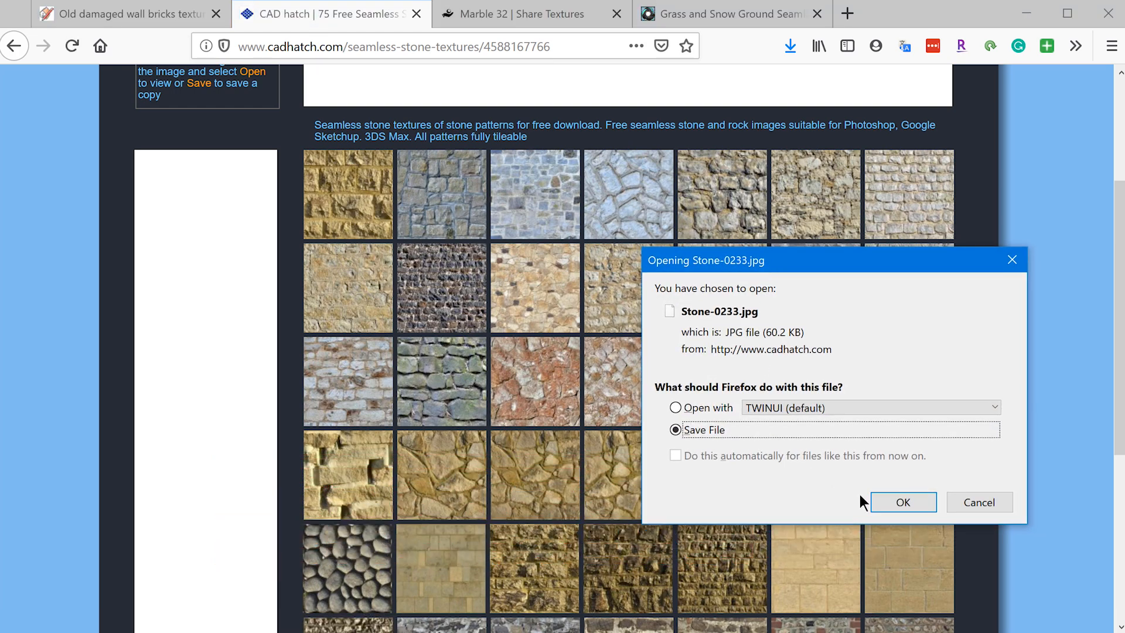
click(902, 501)
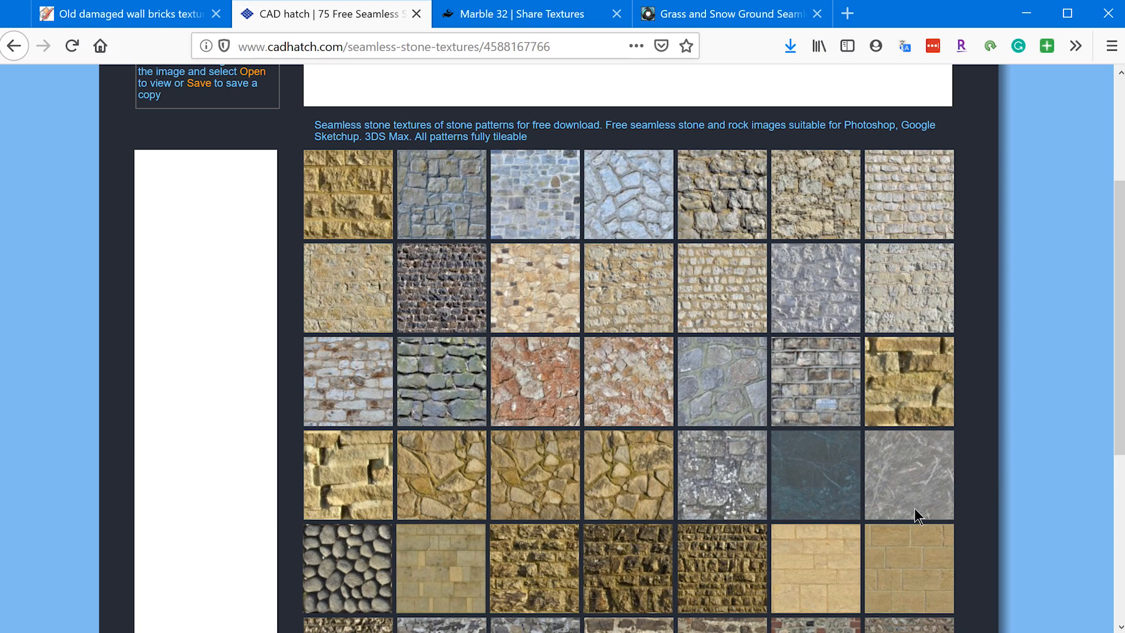
click(513, 14)
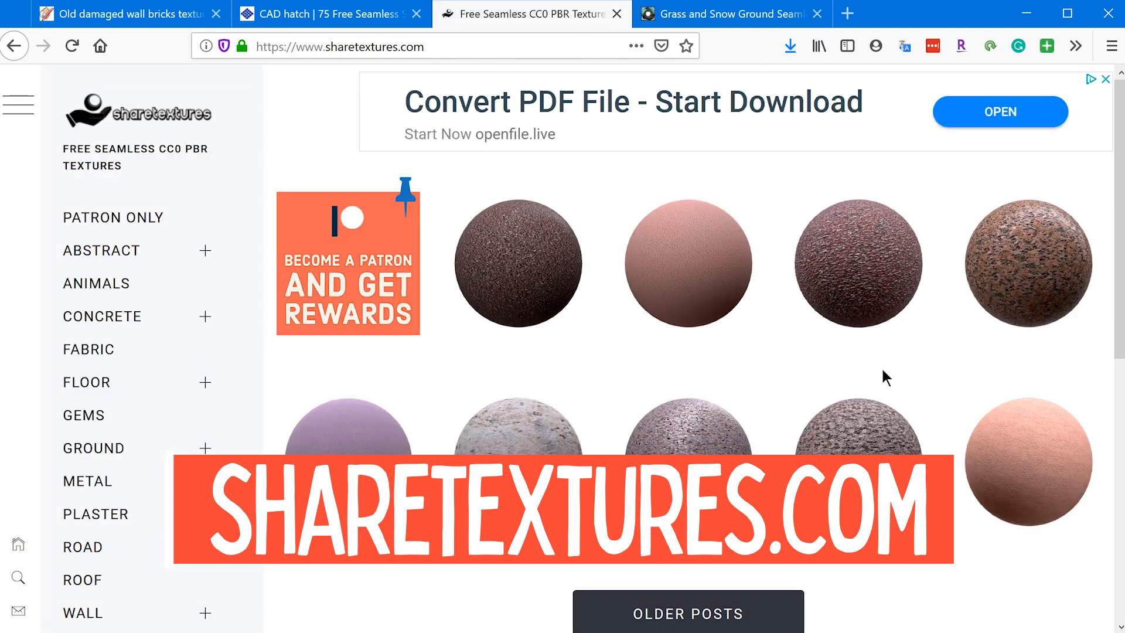
scroll(down, 3)
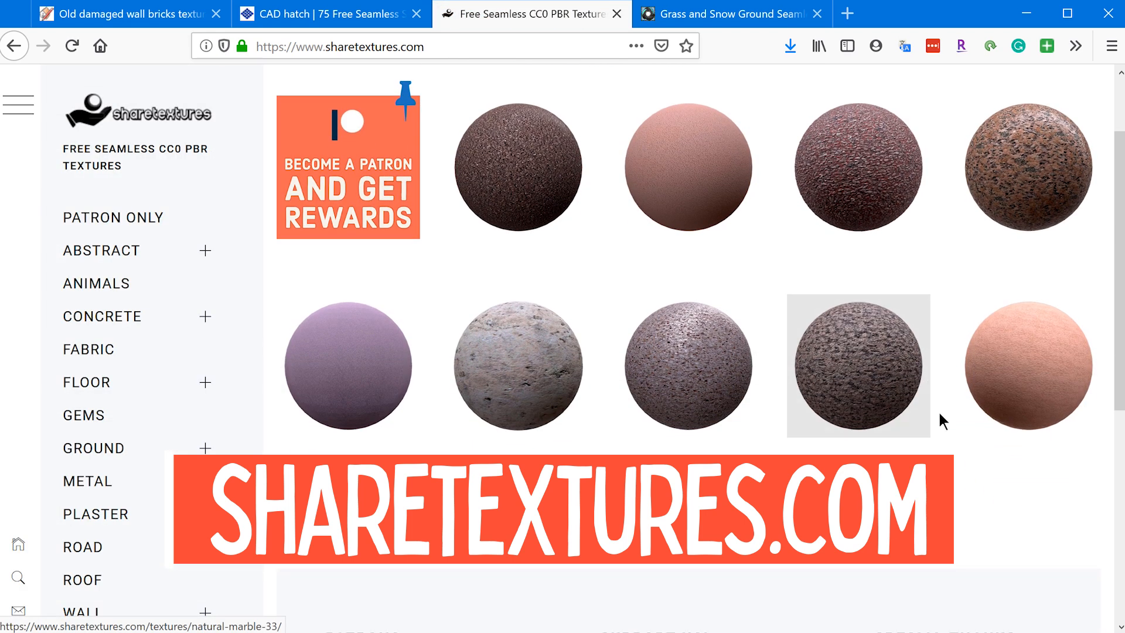
scroll(down, 3)
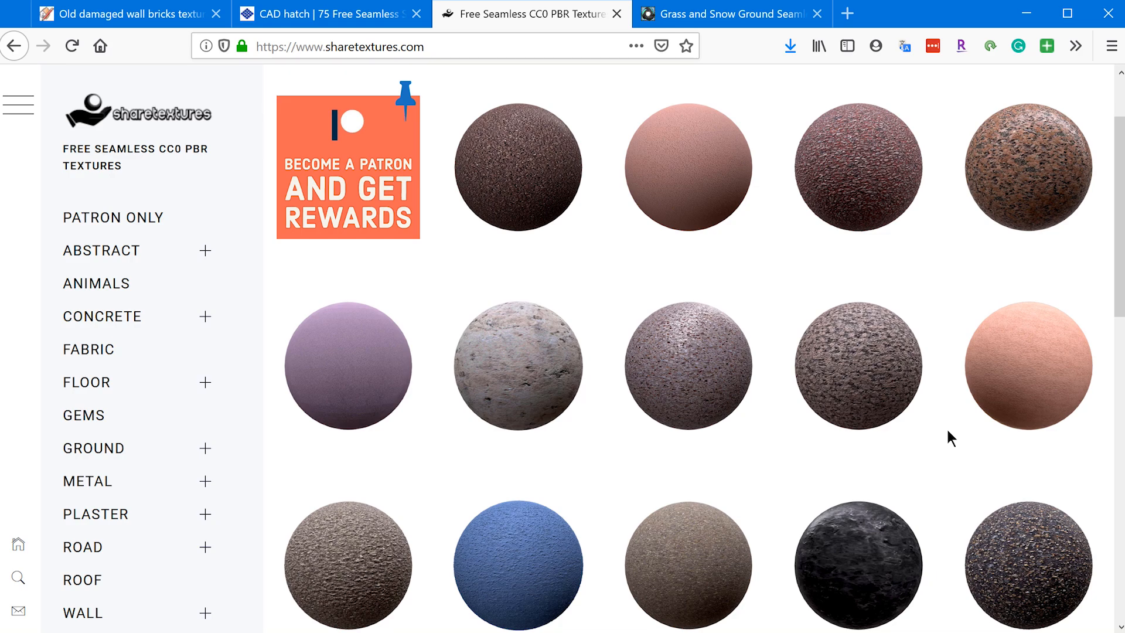
click(717, 13)
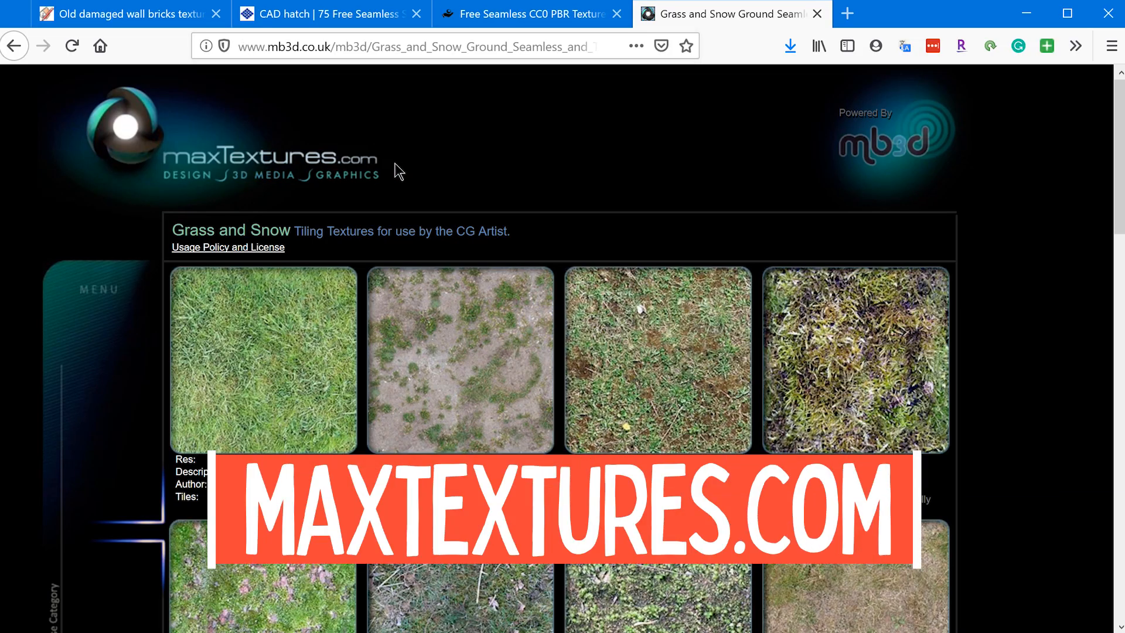
mouse_move(313, 180)
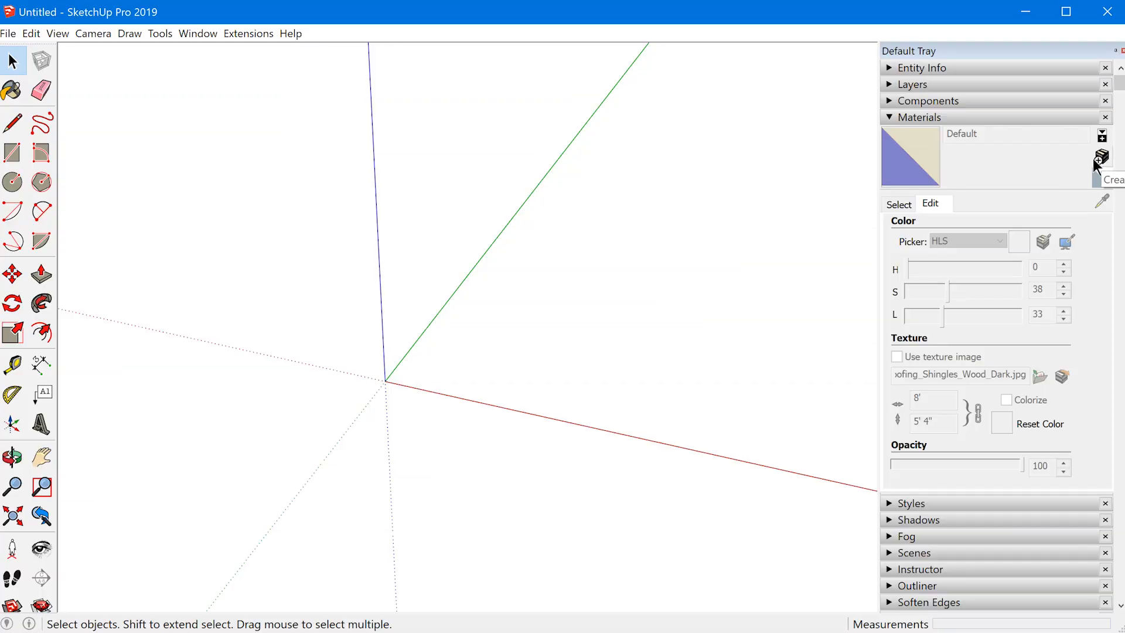
Create a new material textured with Stone-0233.jpg from Downloads and pick it up for painting
click(1101, 157)
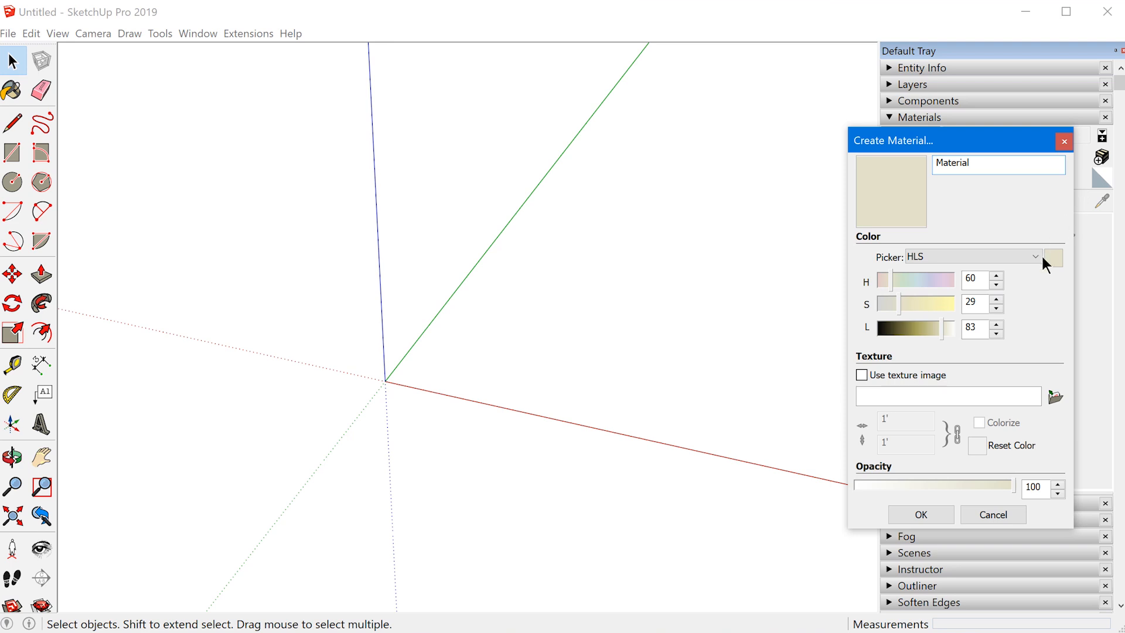
click(1054, 396)
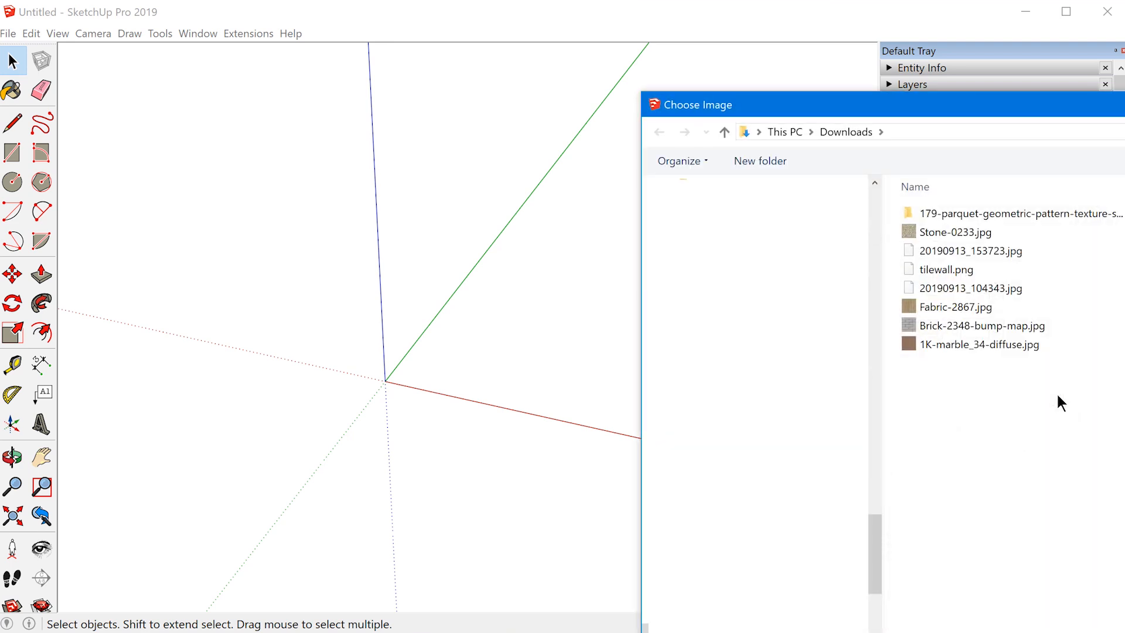
double_click(955, 232)
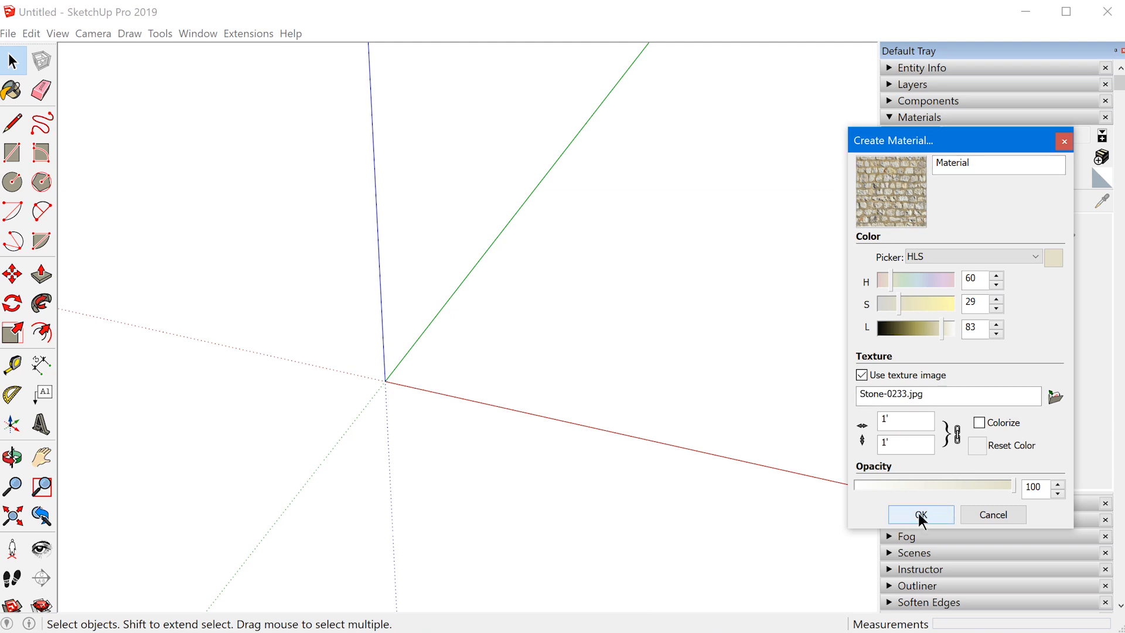
click(920, 514)
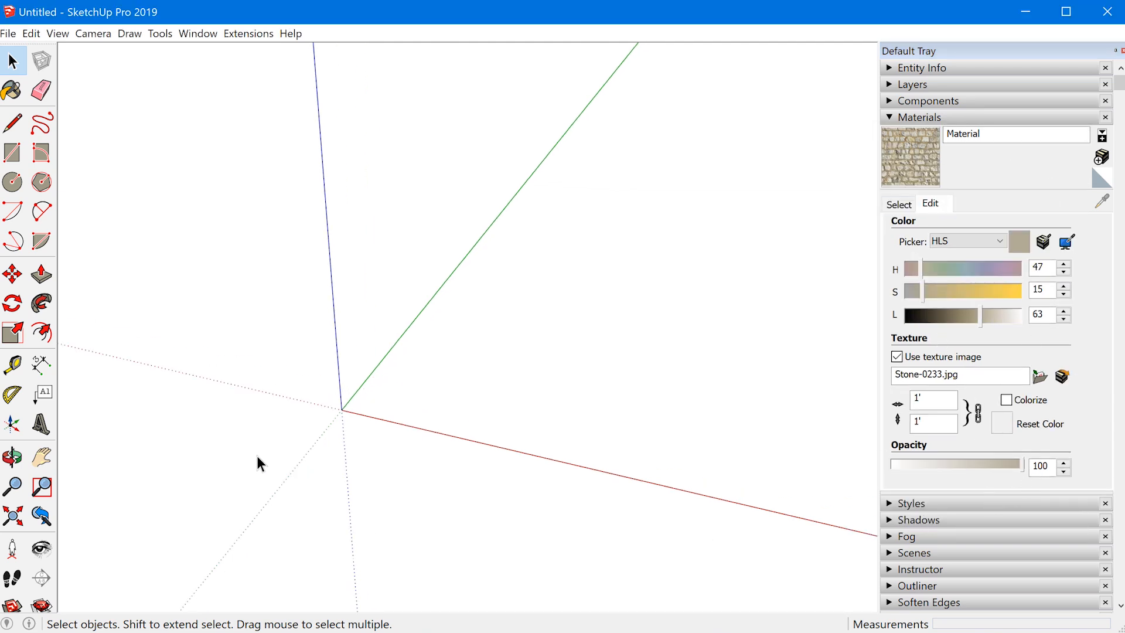
click(11, 153)
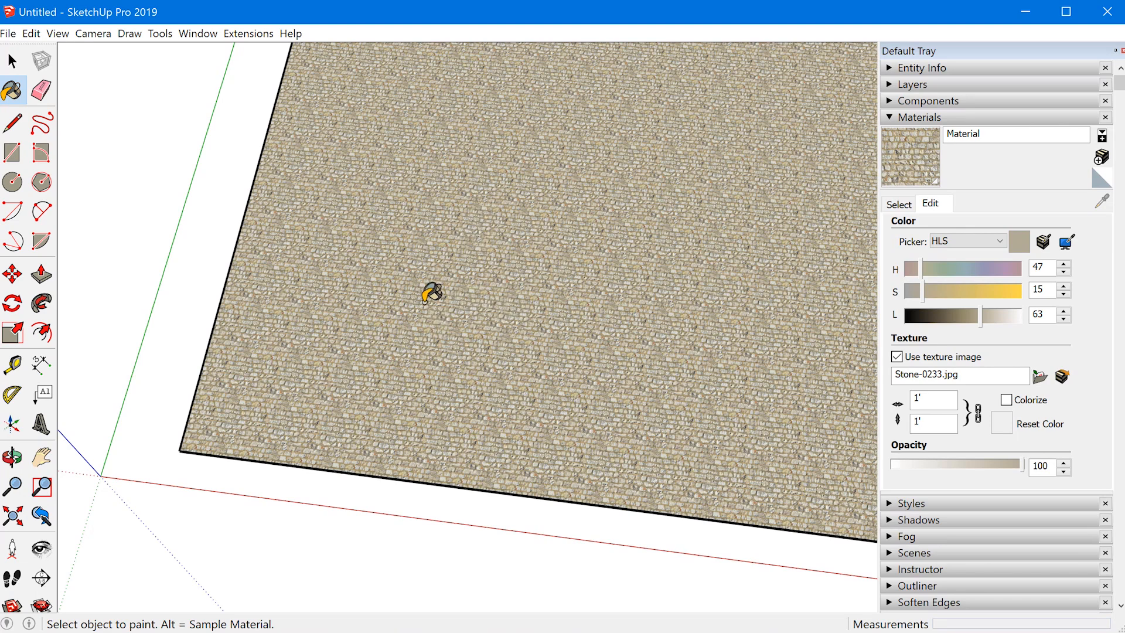
mouse_move(444, 299)
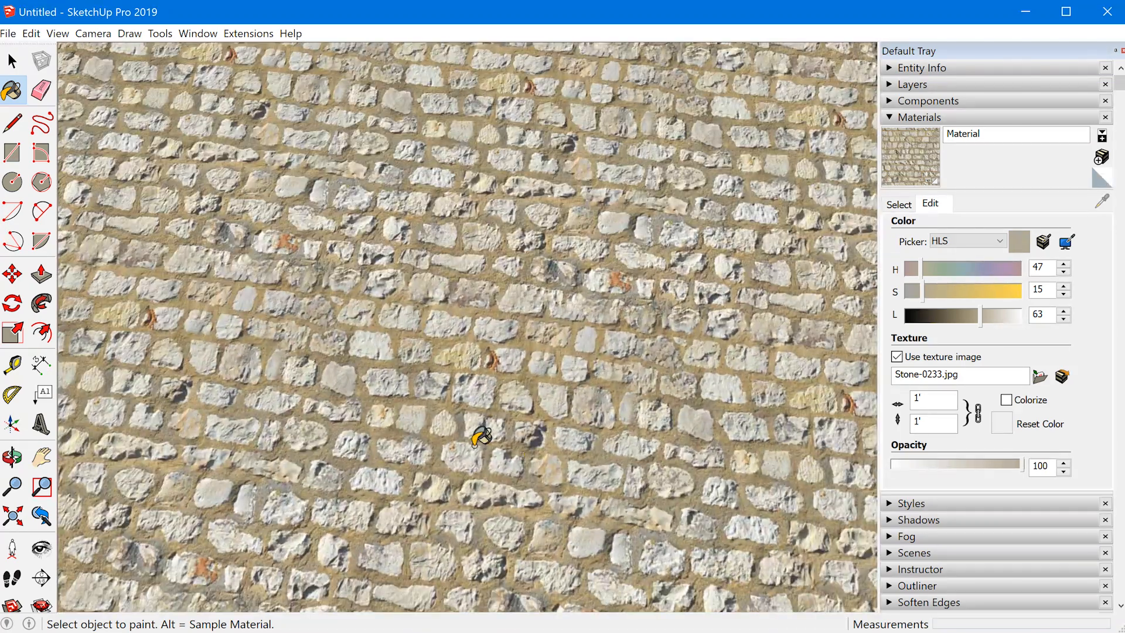
mouse_move(603, 409)
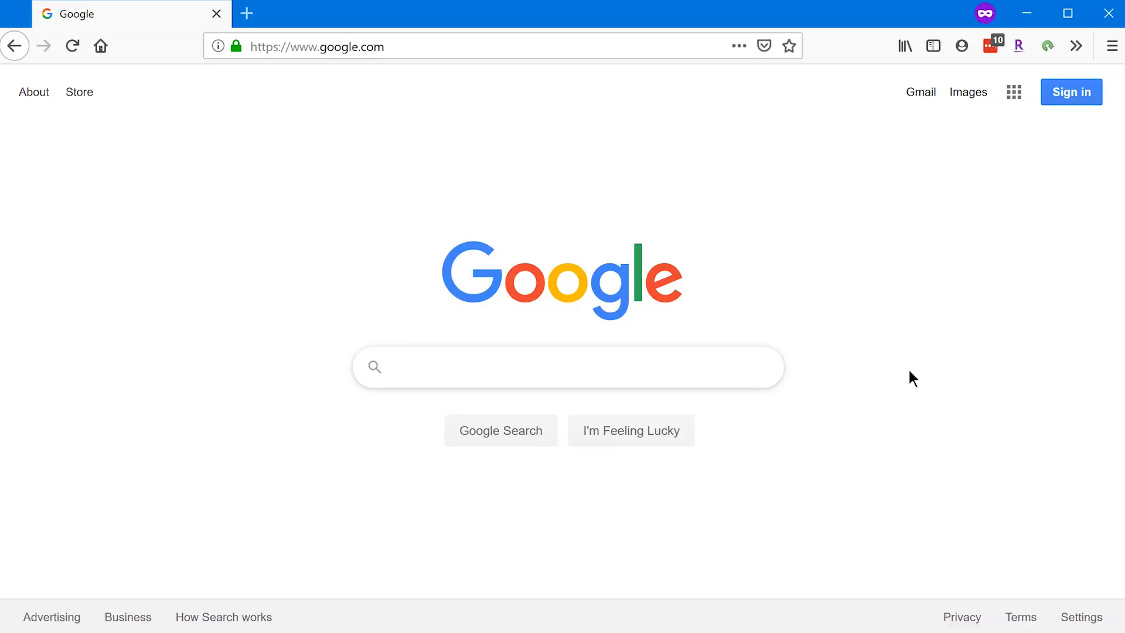
Search Google for 'roof seamless texture', review the roof tile images, then amend the query with 'tileab'
text(roof seamless)
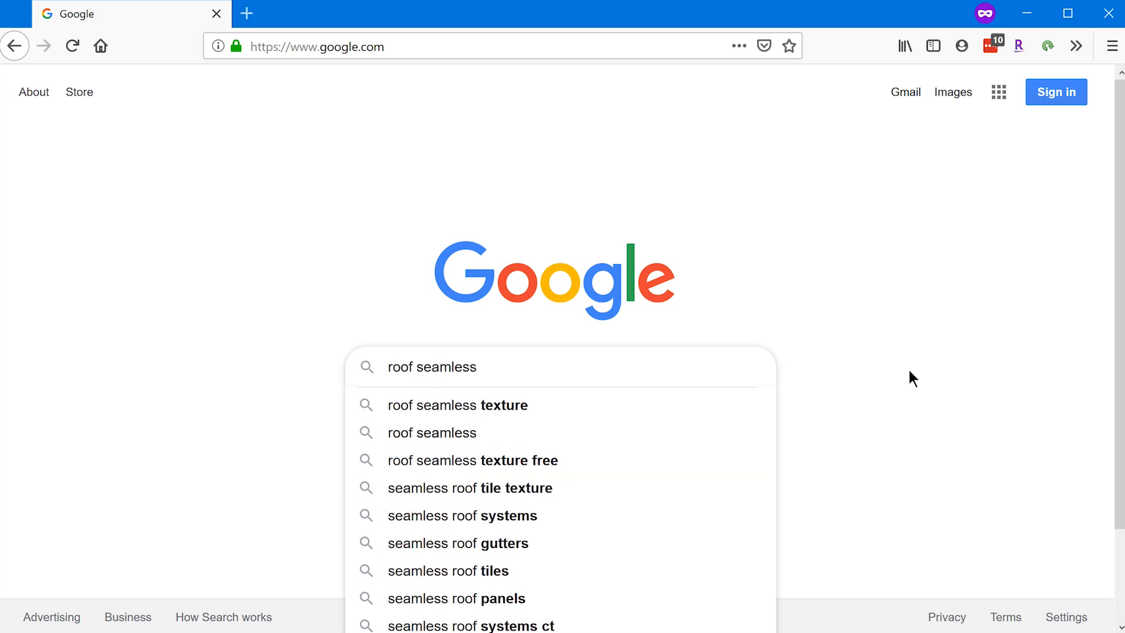
click(456, 404)
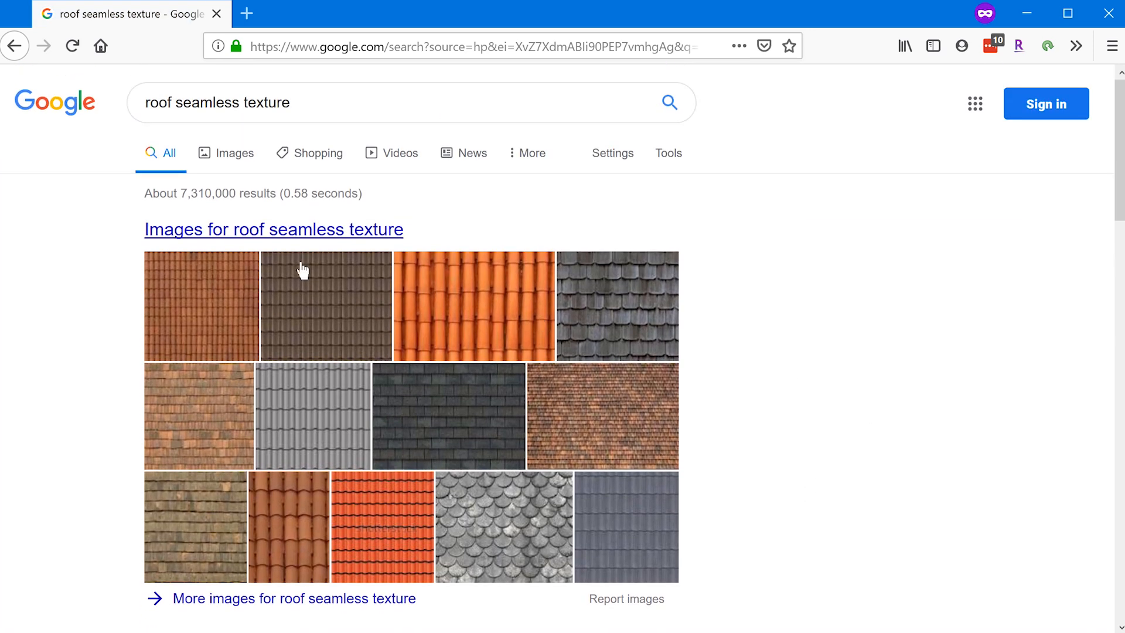
scroll(down, 3)
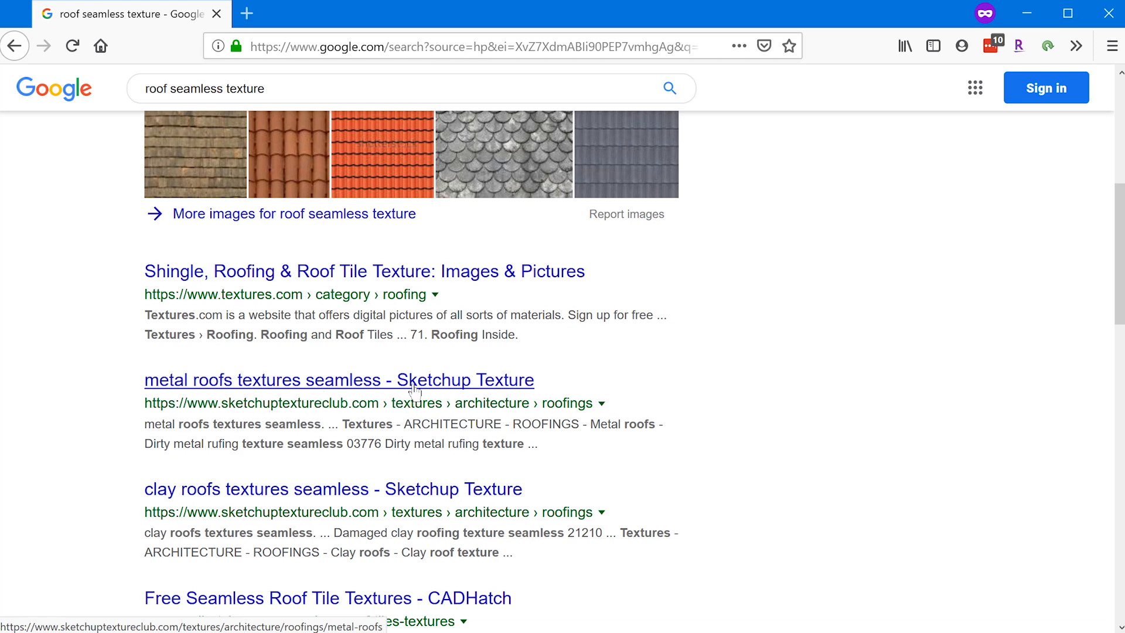
scroll(down, 3)
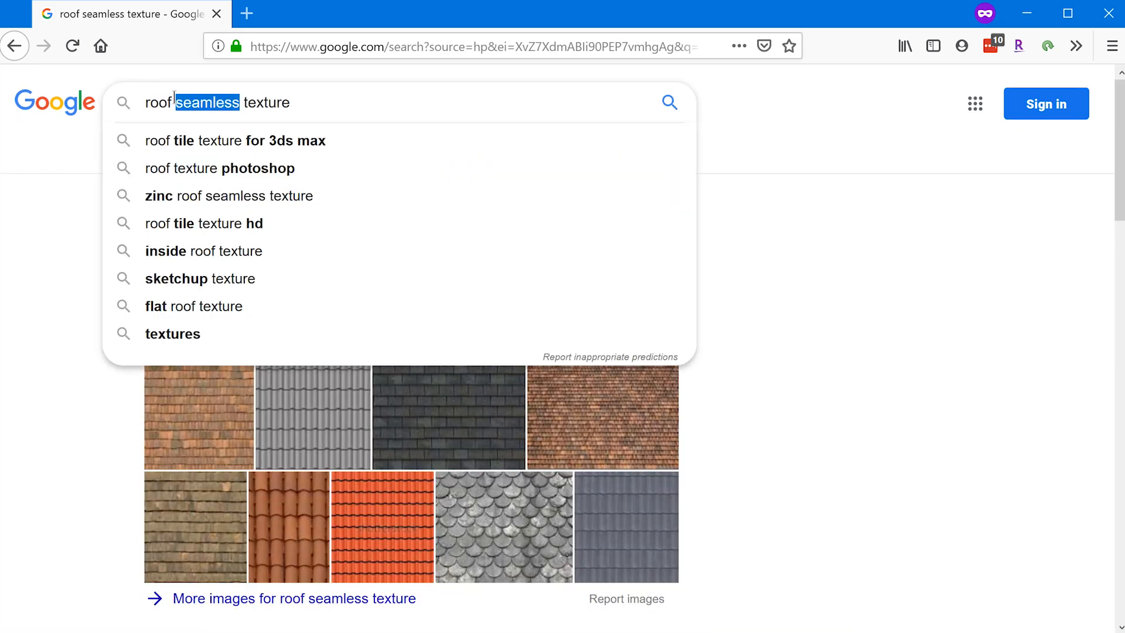
text(tileab)
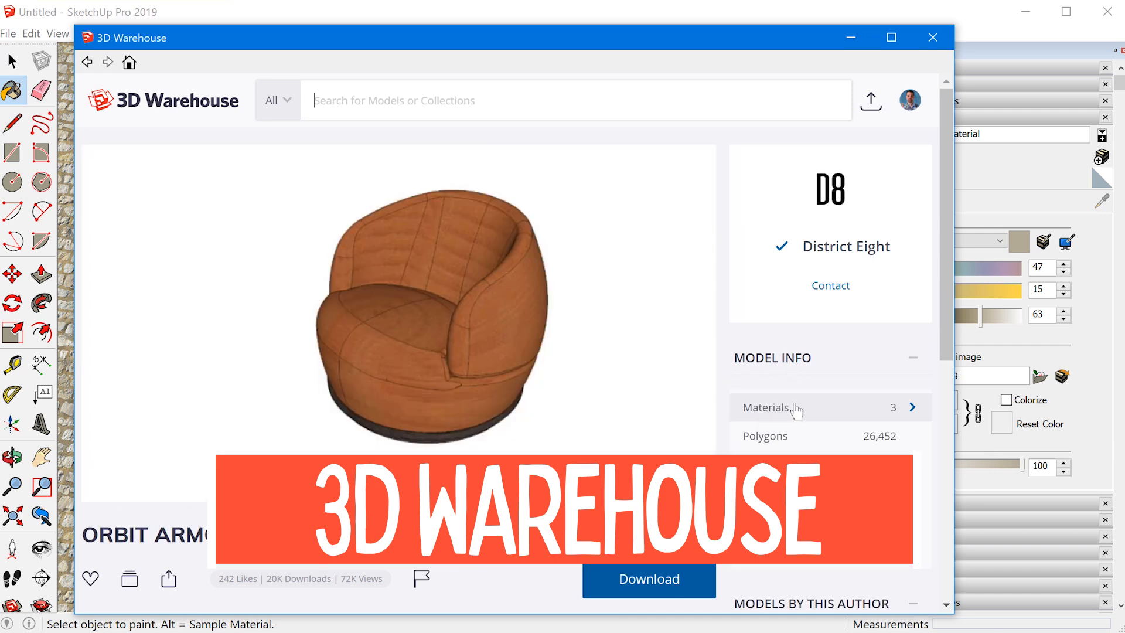
List the Orbit armchair's materials and download its rust material into SketchUp
click(767, 407)
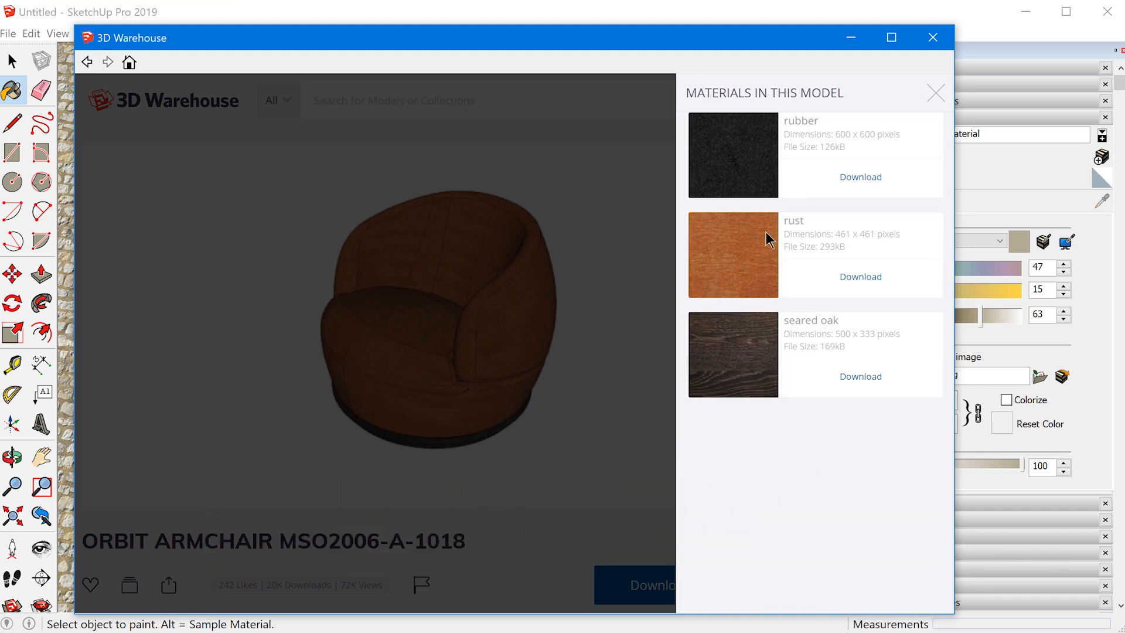
mouse_move(738, 373)
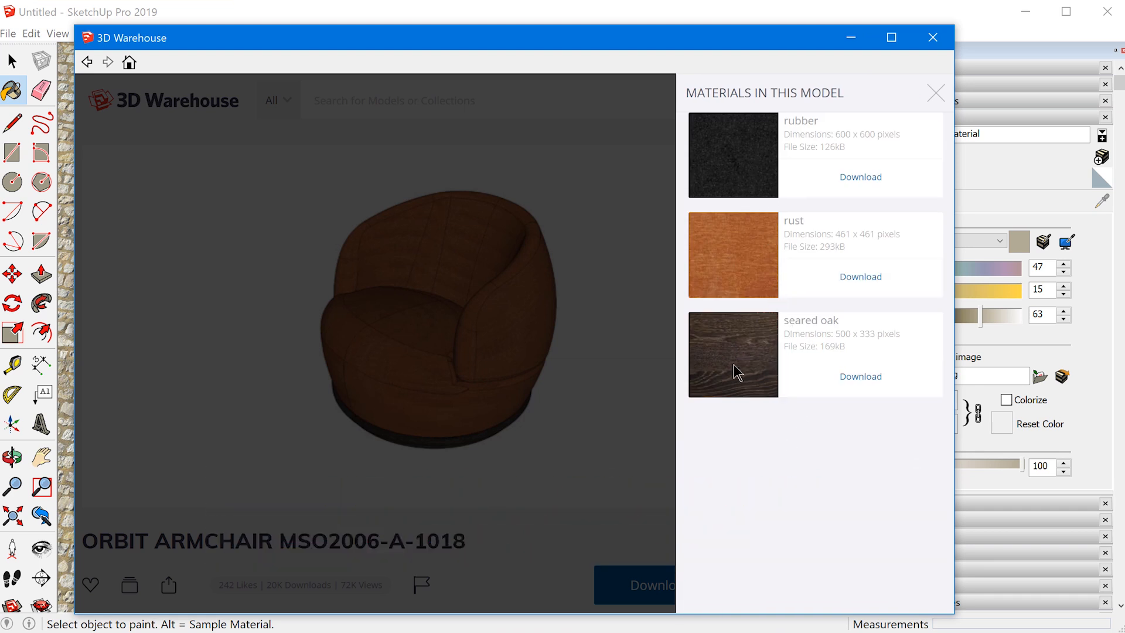
mouse_move(860, 376)
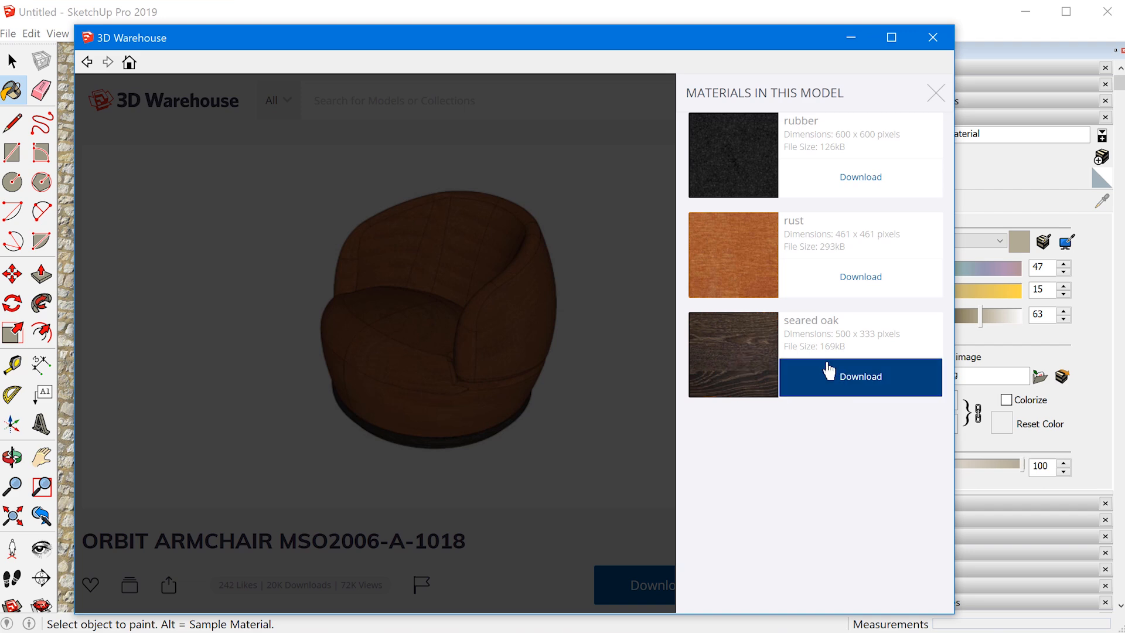
click(860, 377)
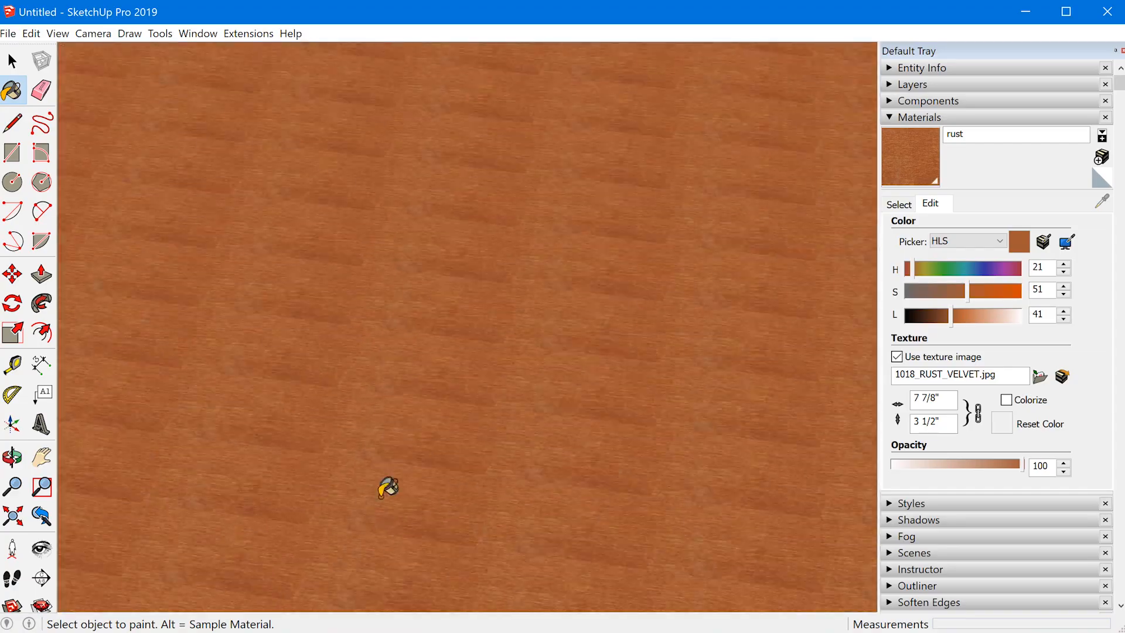
mouse_move(445, 475)
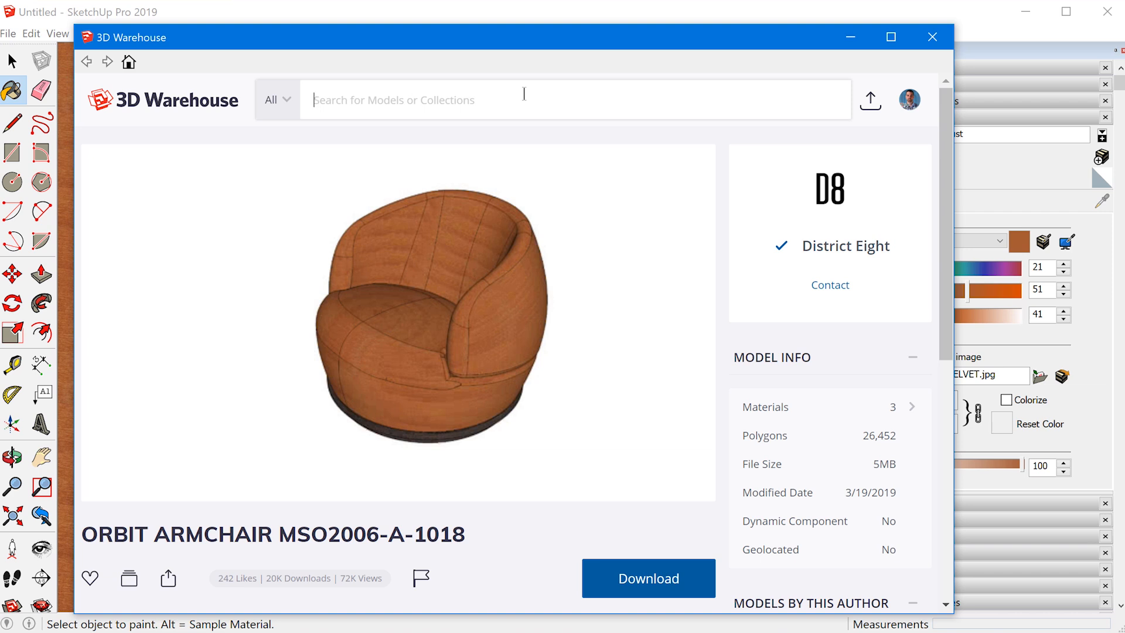
mouse_move(549, 99)
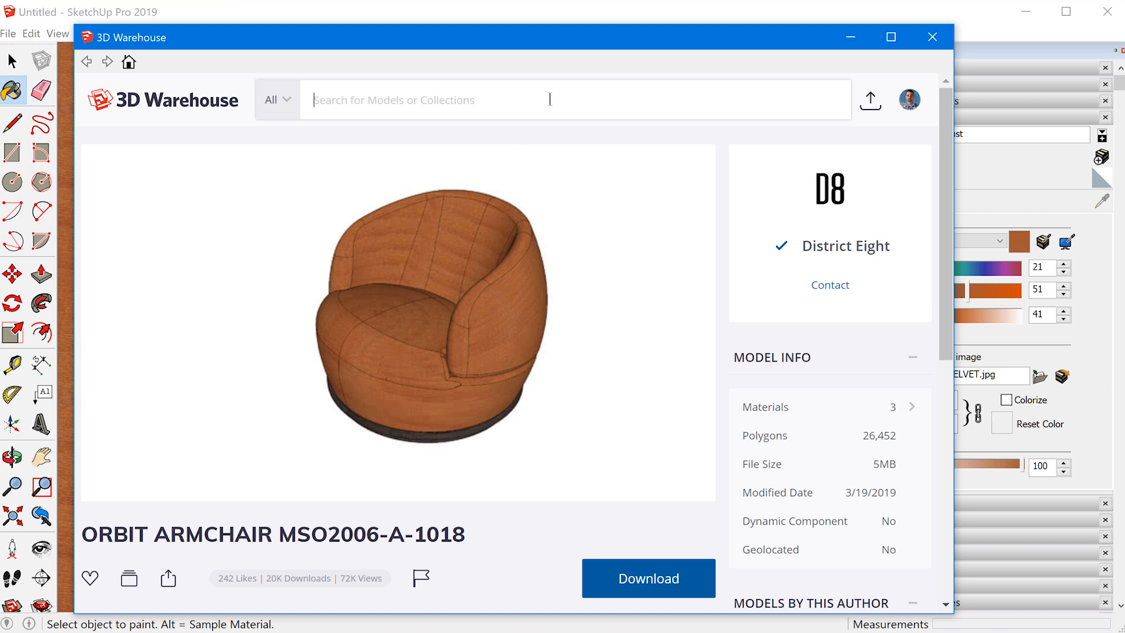
Search 3D Warehouse for 'wood floor textures' and open the CA-Texture Collection 01 model
text(w)
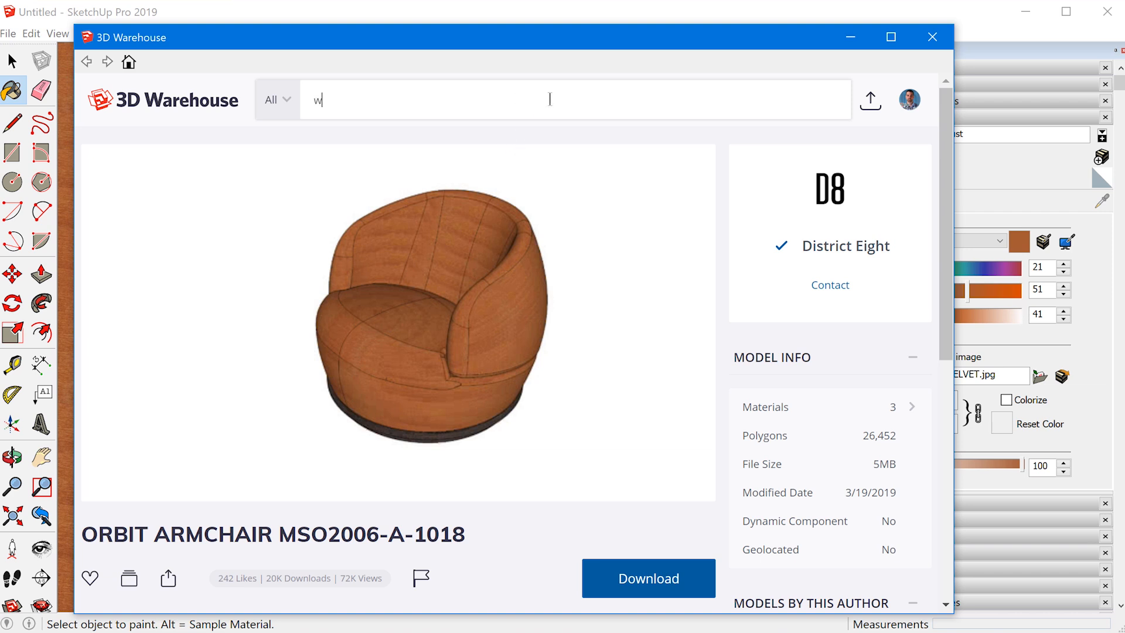
text(ood floor)
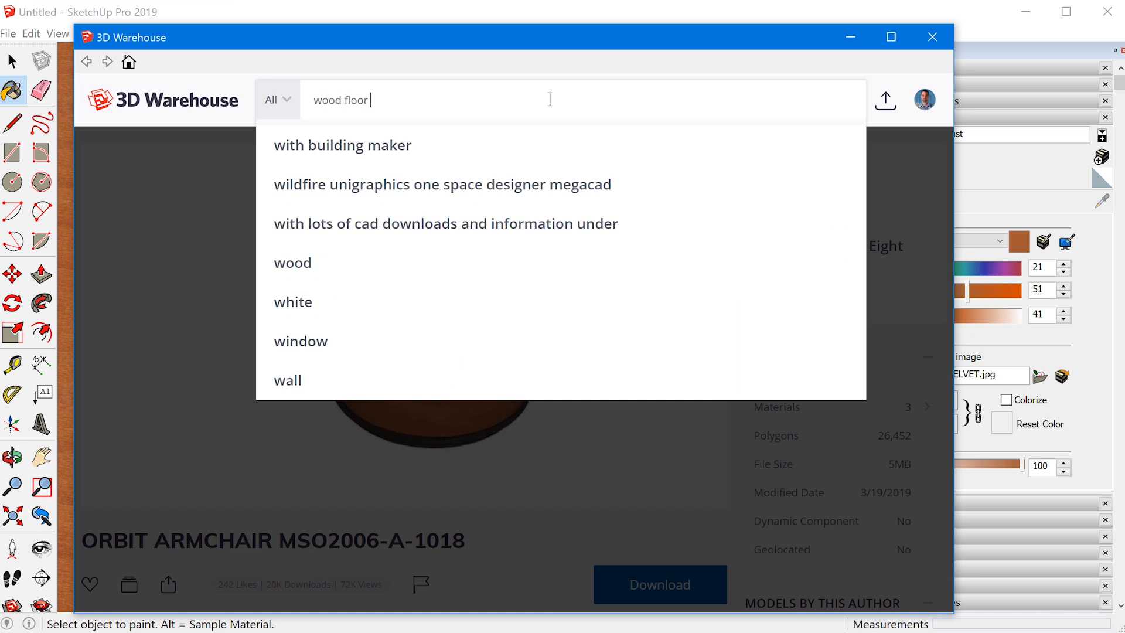
text(textures)
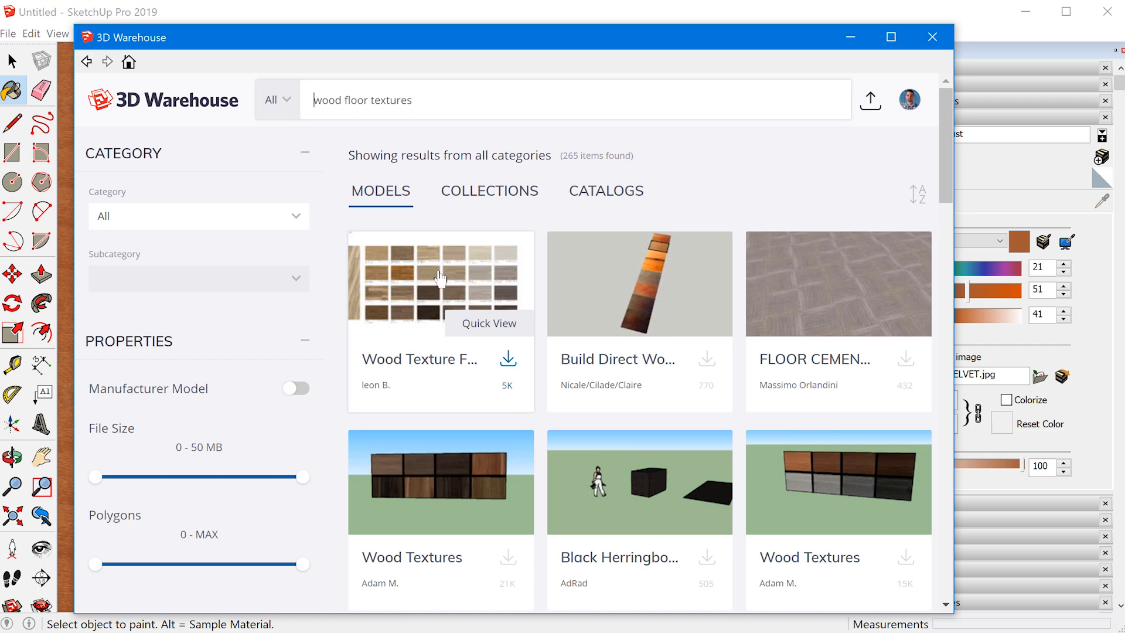
scroll(down, 3)
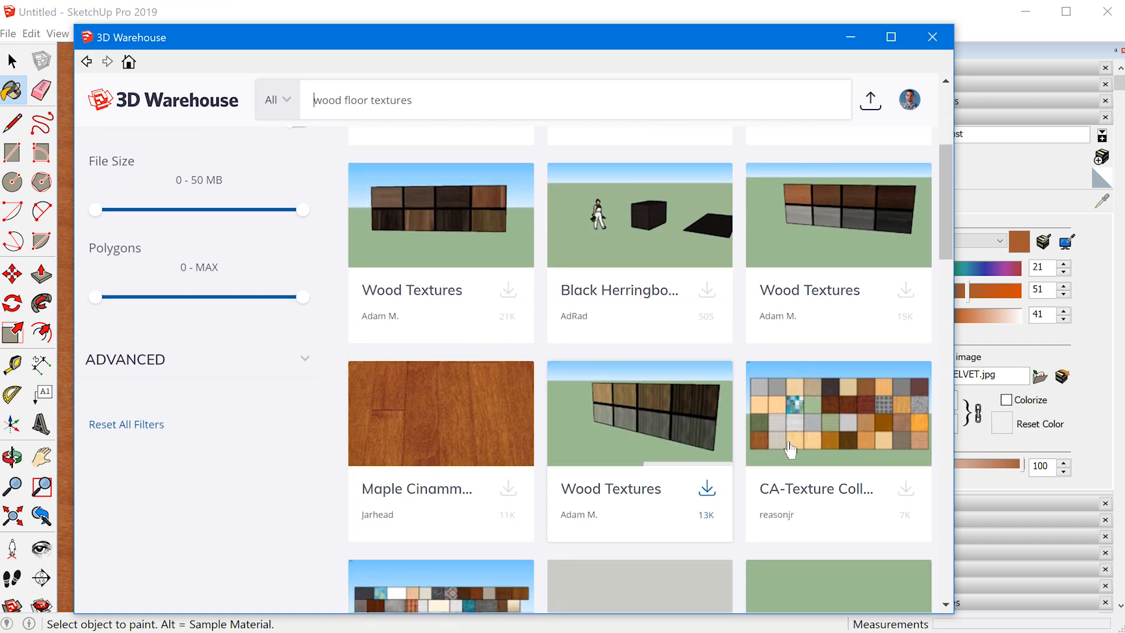
mouse_move(880, 411)
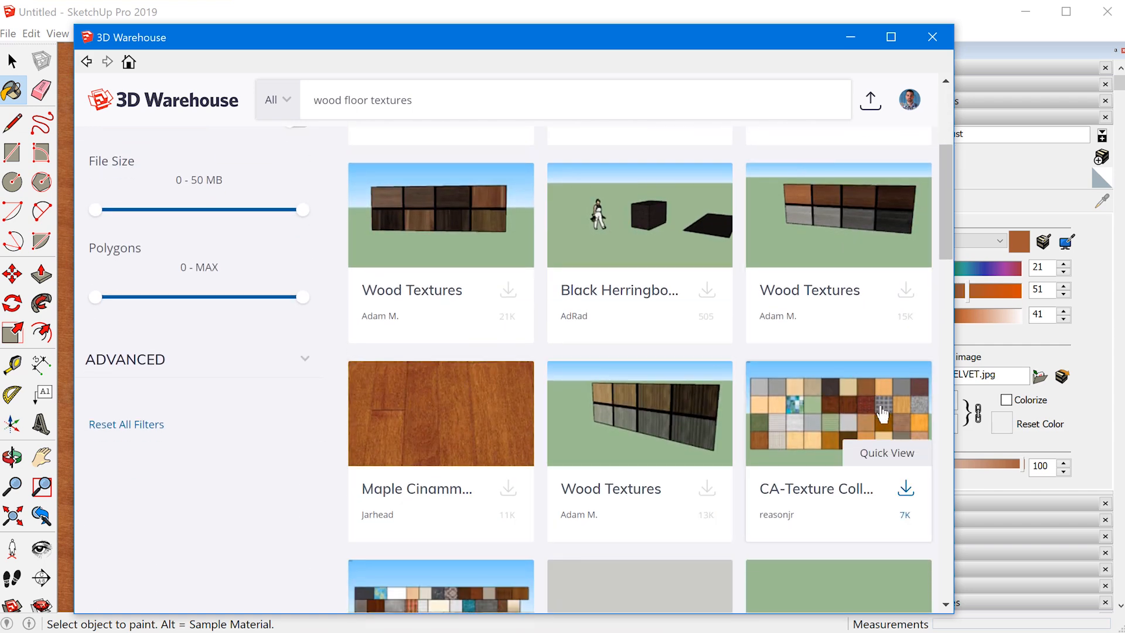
click(837, 412)
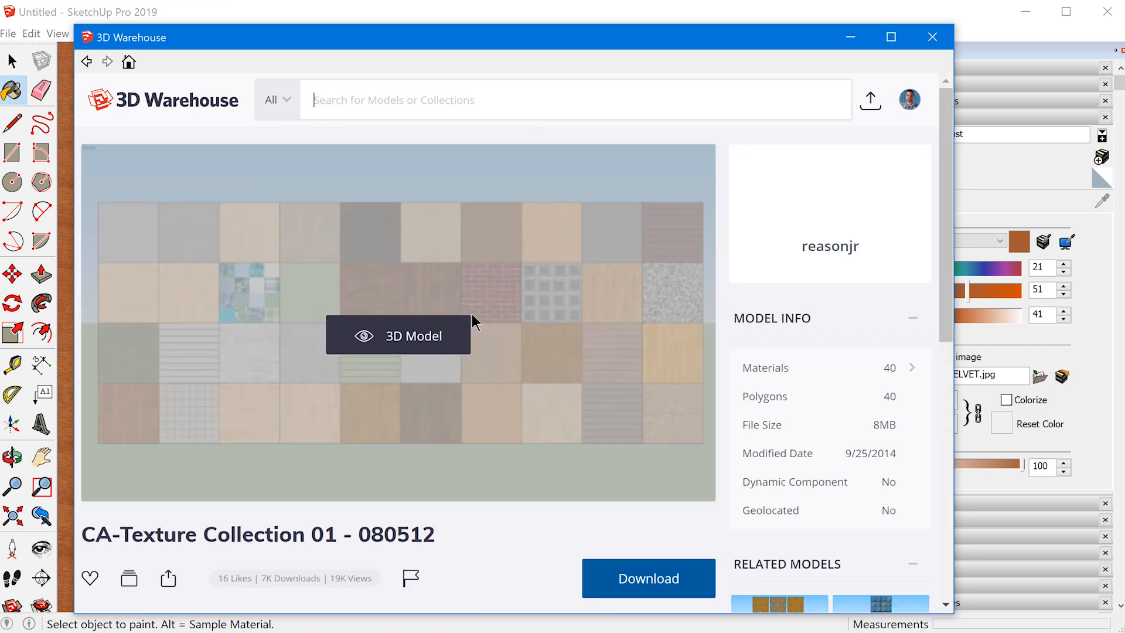
Scroll through the CA-Texture Collection model's list of materials
scroll(down, 3)
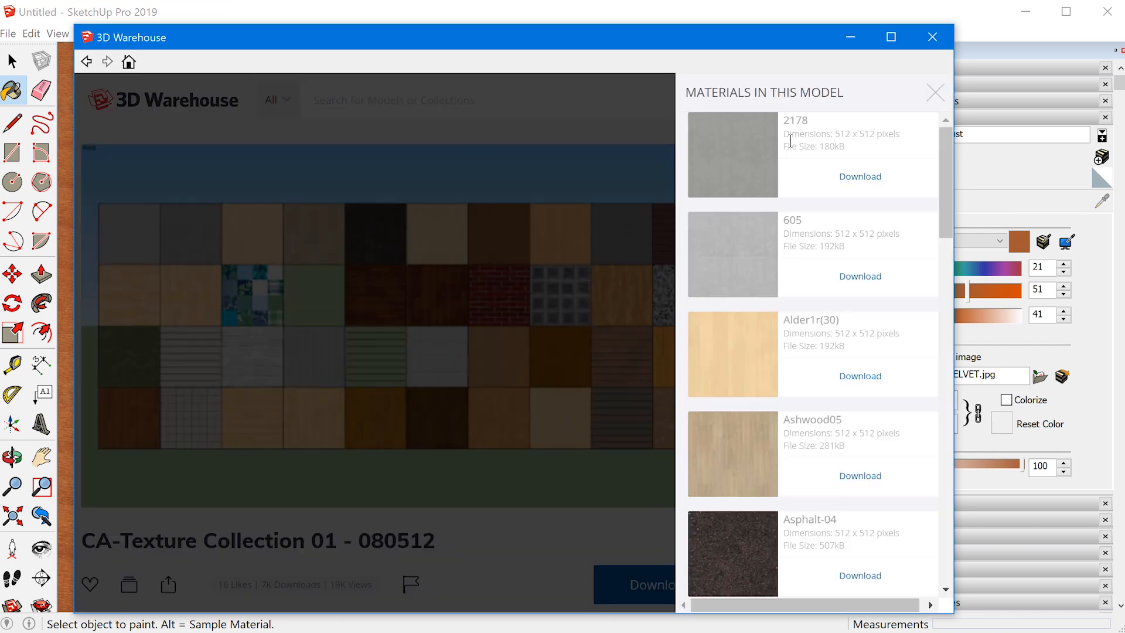
scroll(down, 3)
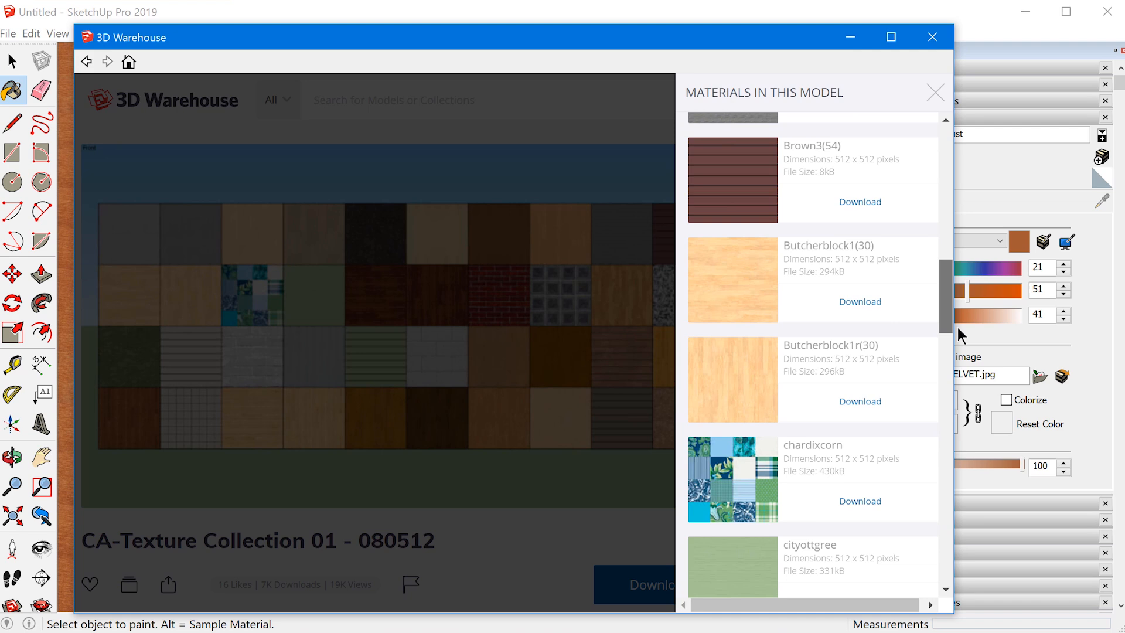
scroll(down, 3)
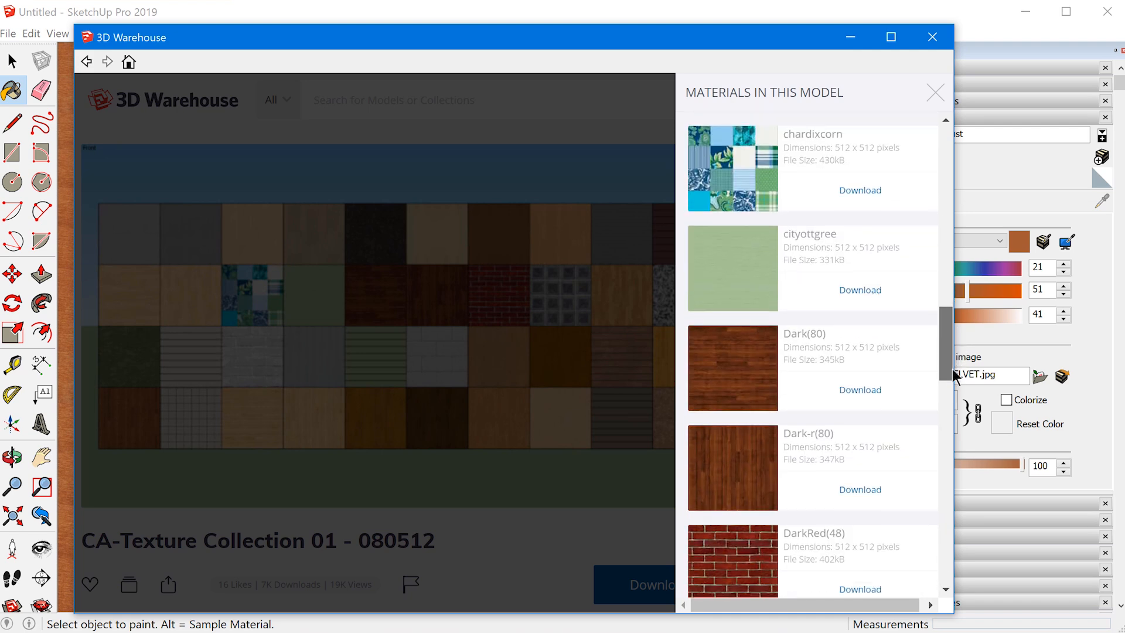
scroll(down, 3)
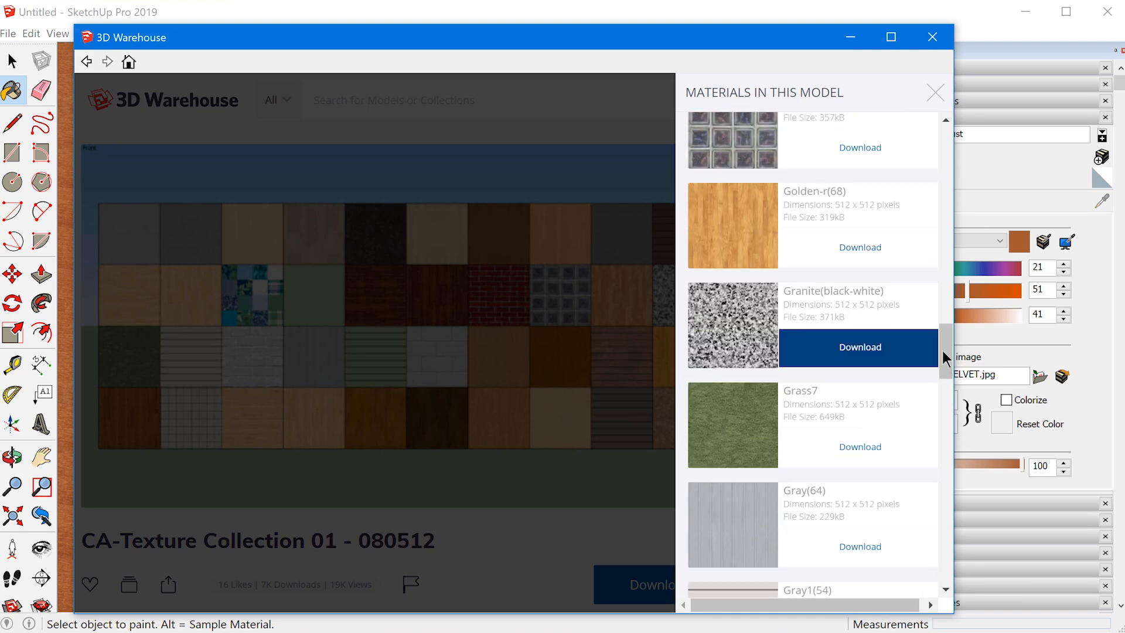
scroll(down, 3)
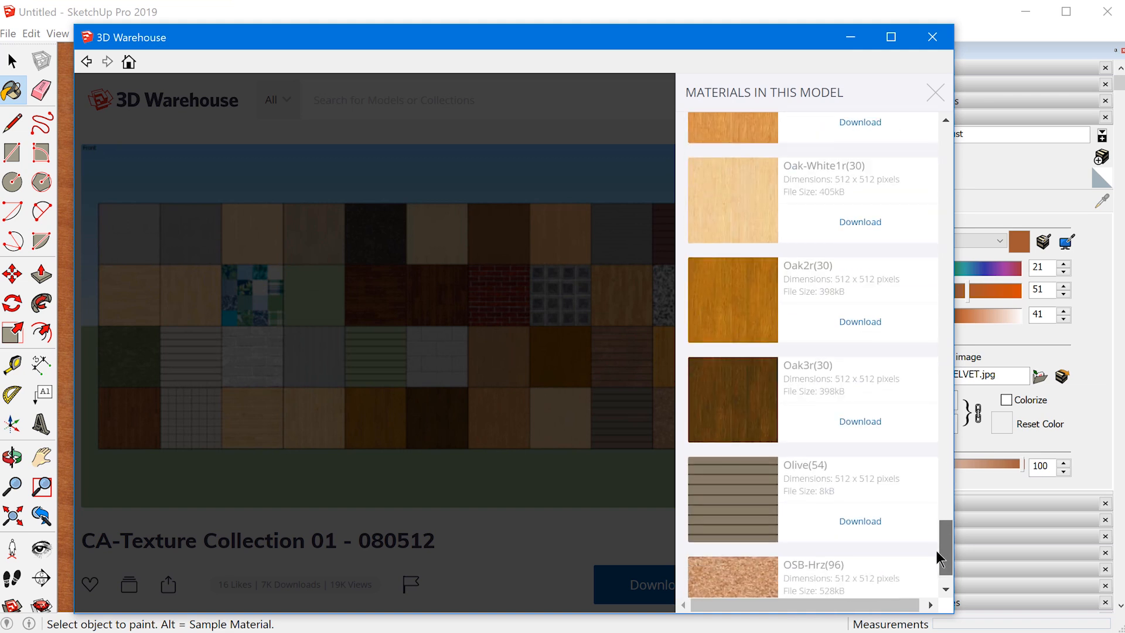